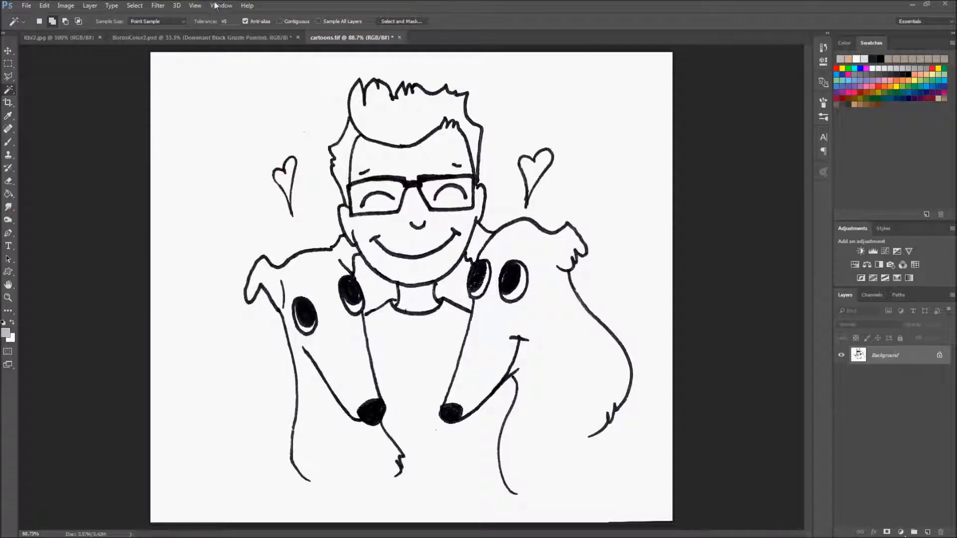
mouse_move(534, 307)
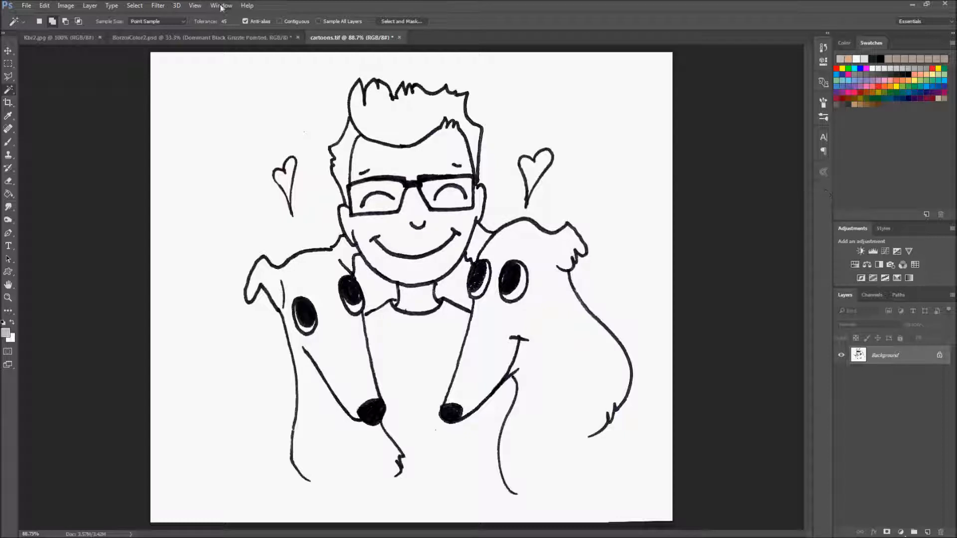
Show the Actions panel via Window, then expand and collapse the Default Actions set
left_click(220, 5)
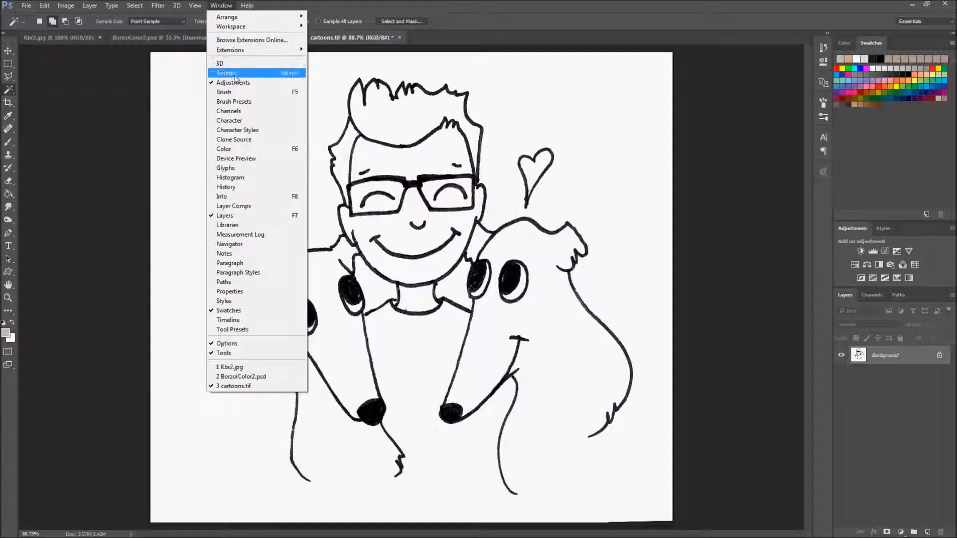
mouse_move(287, 79)
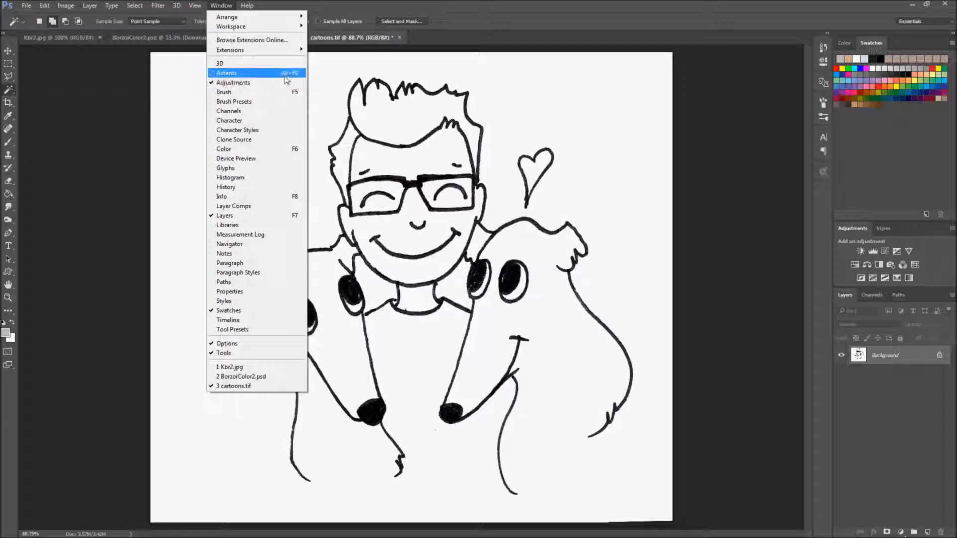
left_click(226, 73)
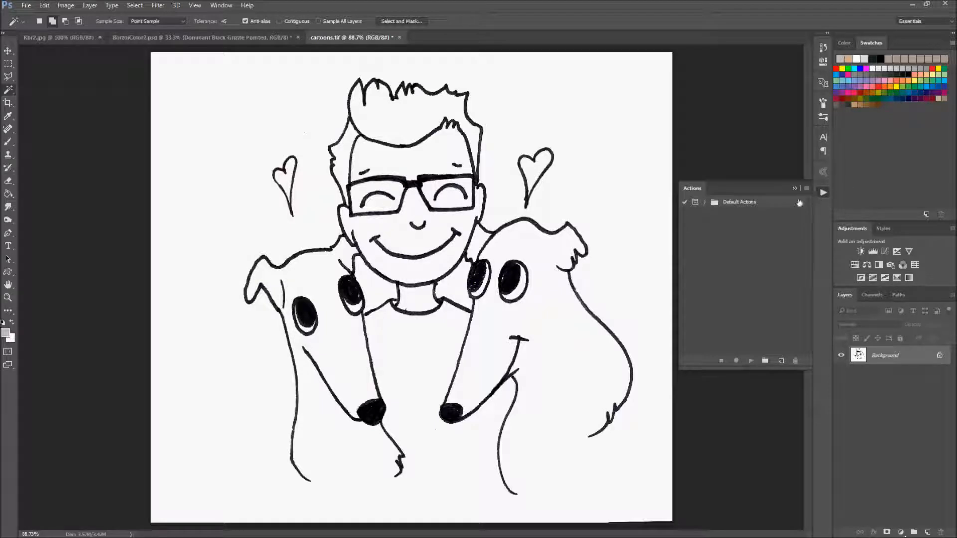
left_click(705, 202)
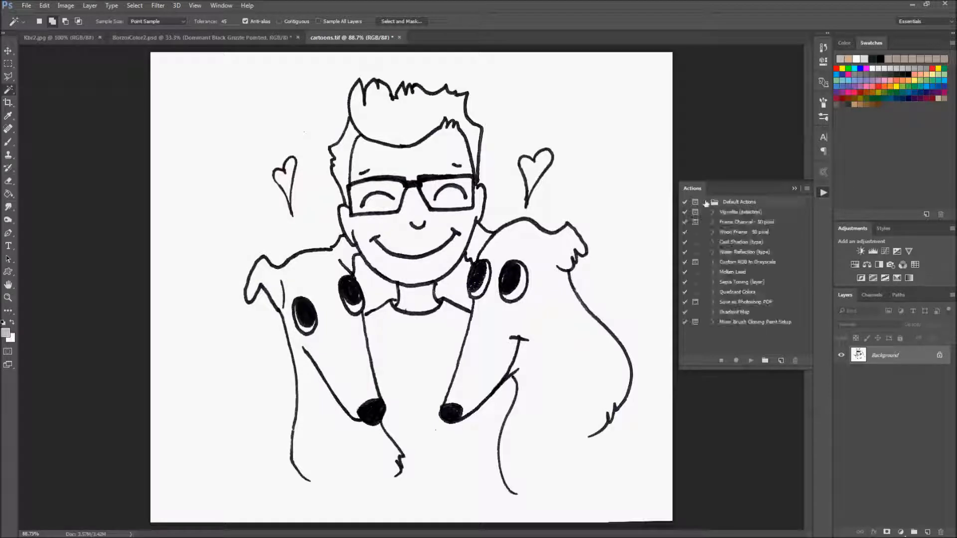
left_click(706, 202)
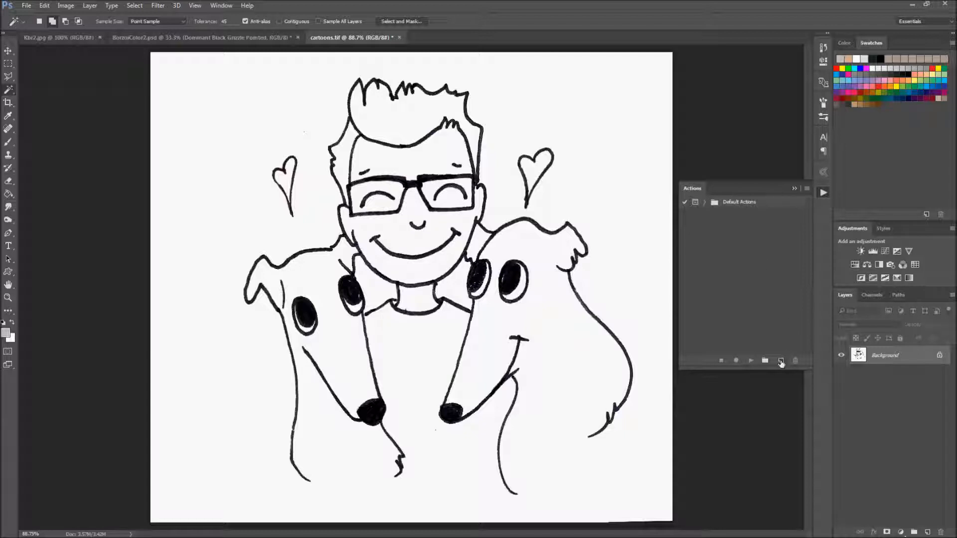
Create a new action named 'Line Art Layer' and start recording it
left_click(781, 360)
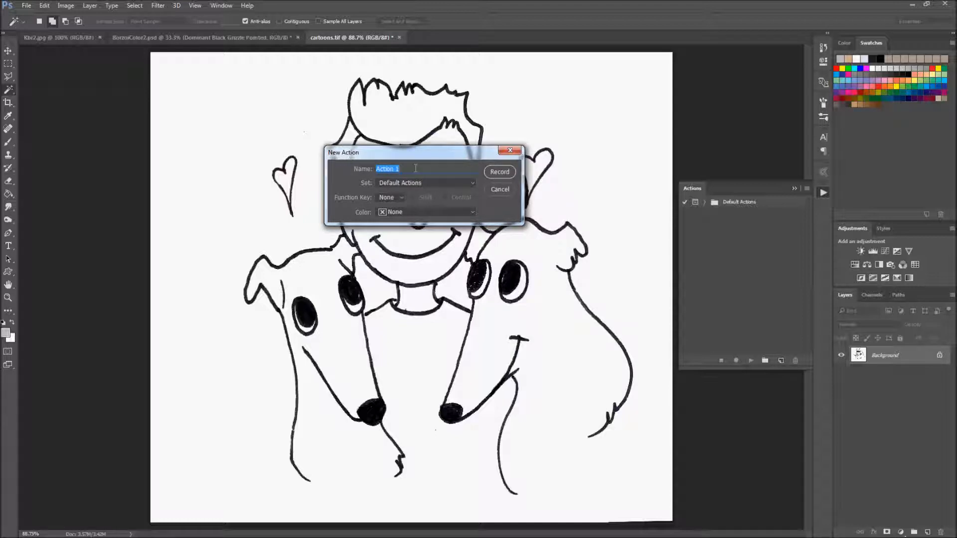
type("12")
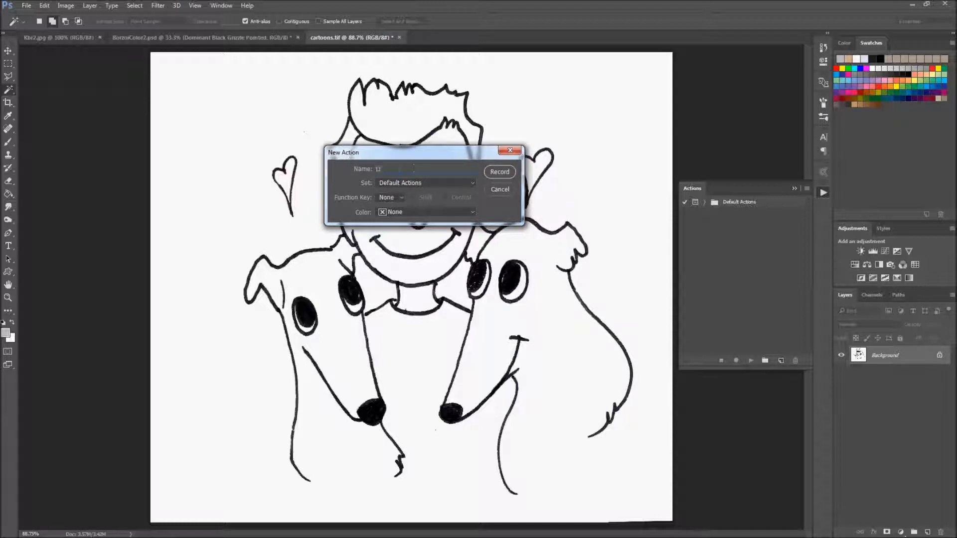
type("Line Art Layer")
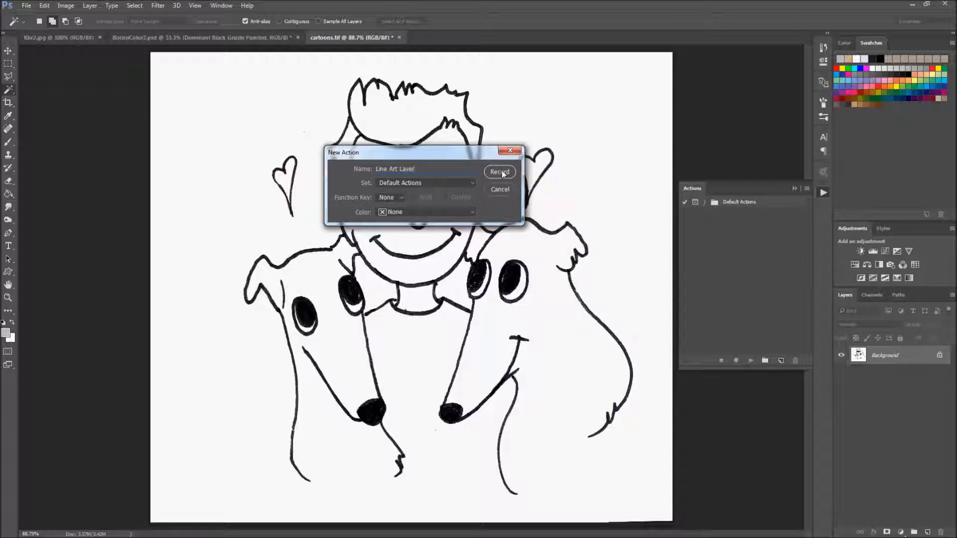
left_click(499, 171)
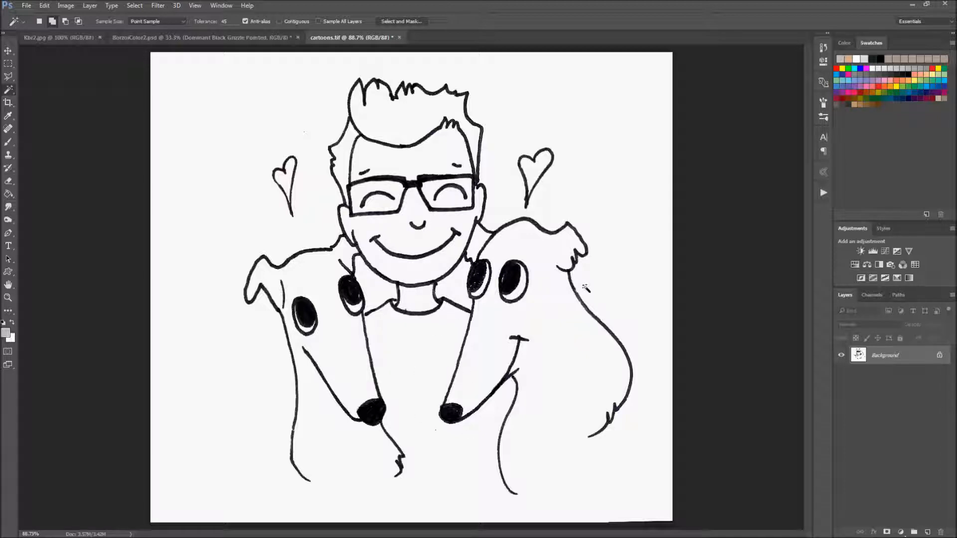
mouse_move(597, 280)
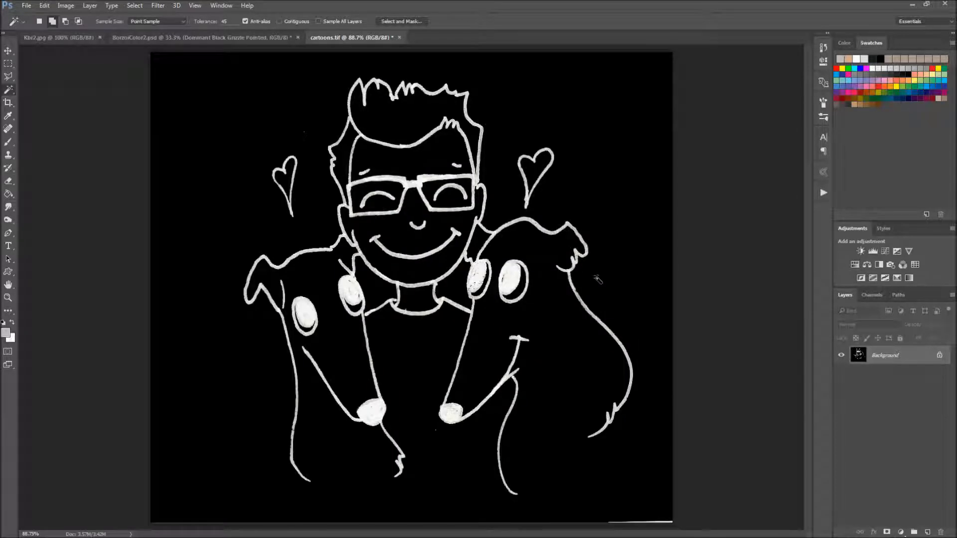
mouse_move(801, 357)
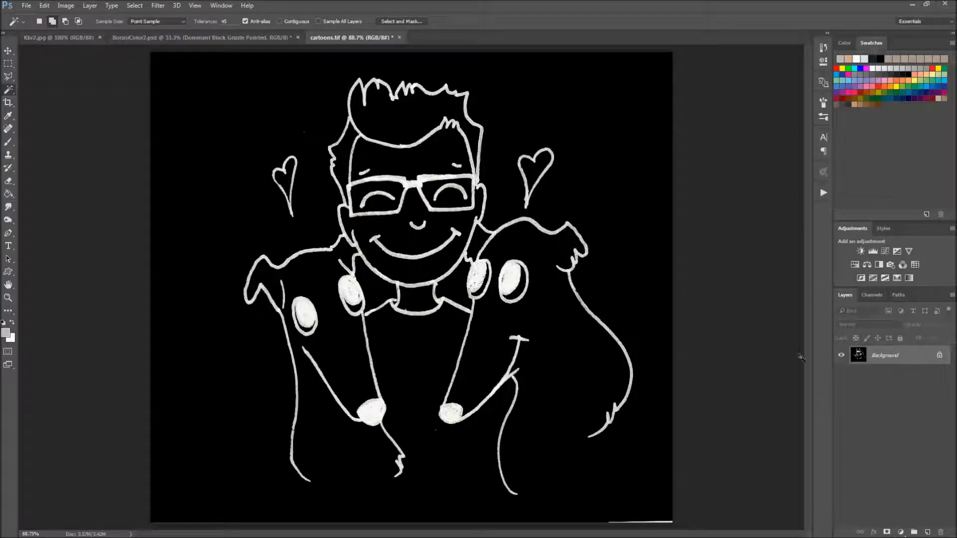
mouse_move(565, 263)
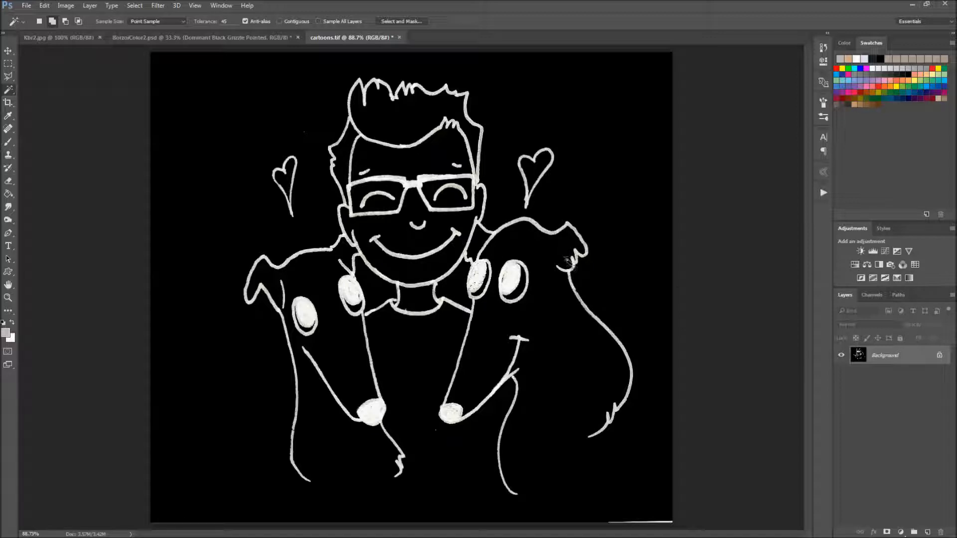
Select the whole image and fill it with white
left_click(134, 6)
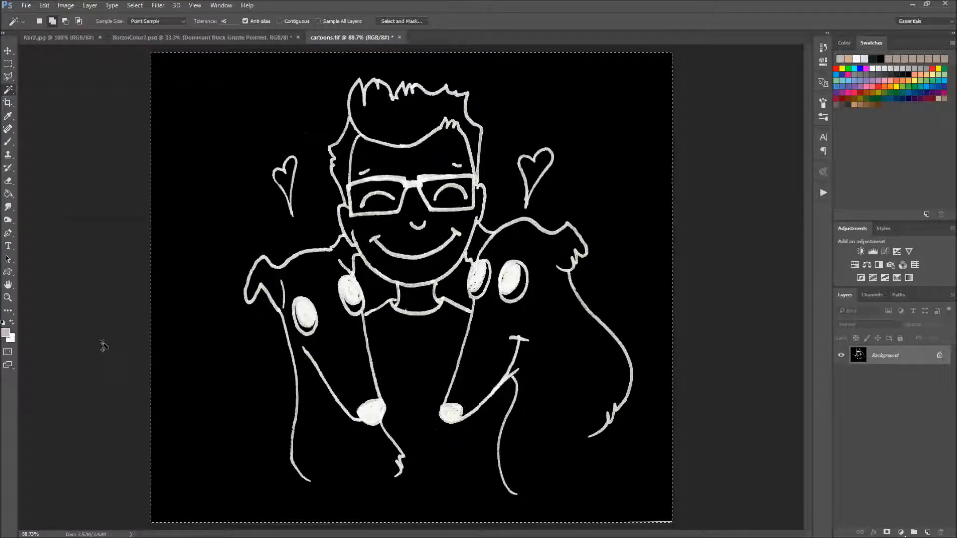
mouse_move(104, 348)
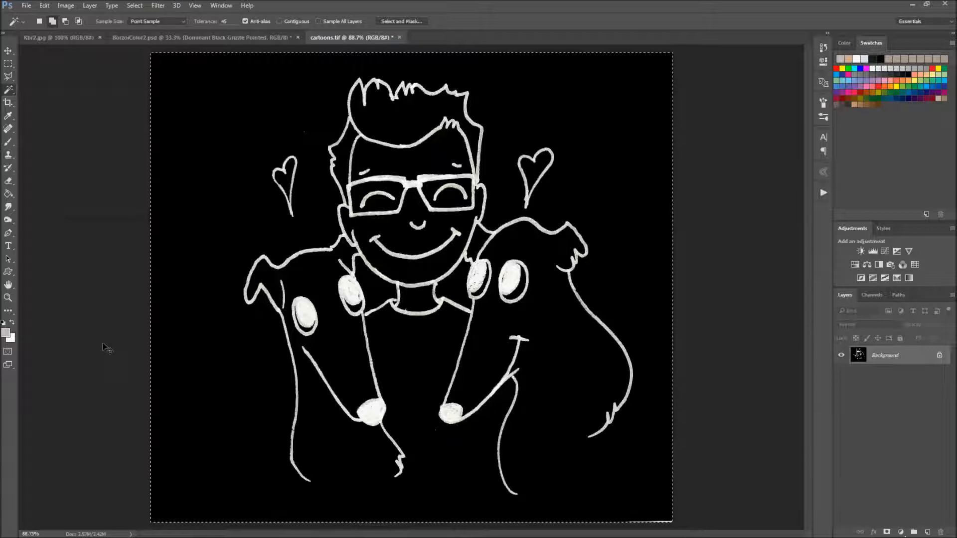
left_click(44, 6)
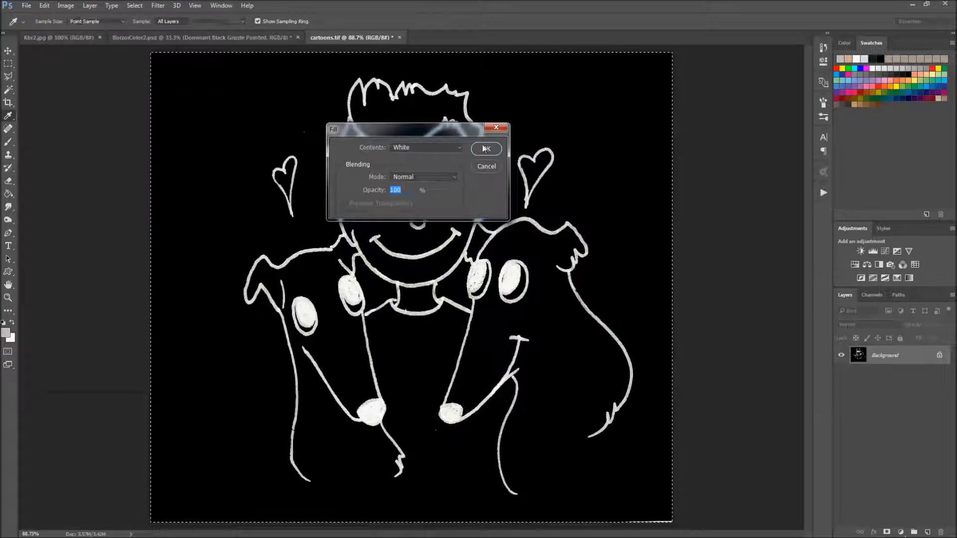
left_click(486, 148)
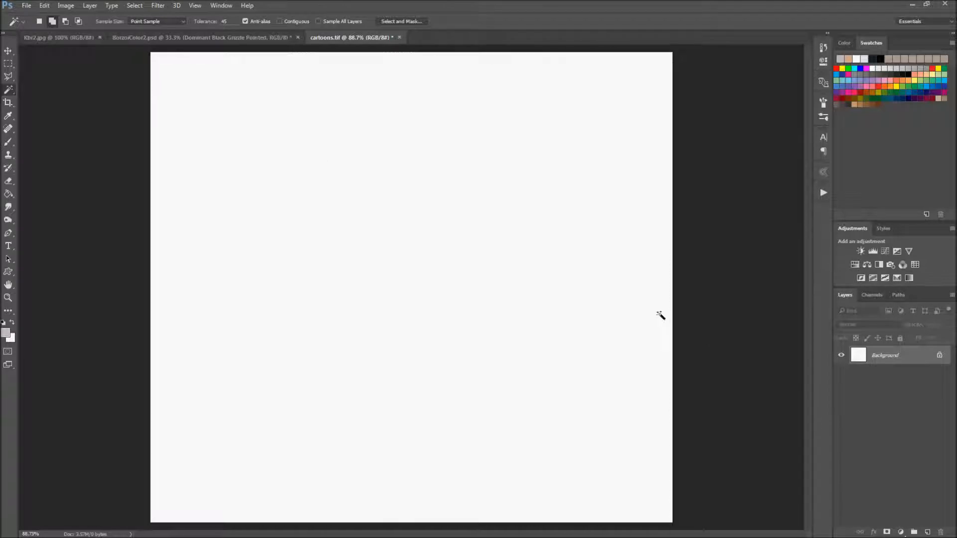
mouse_move(908, 491)
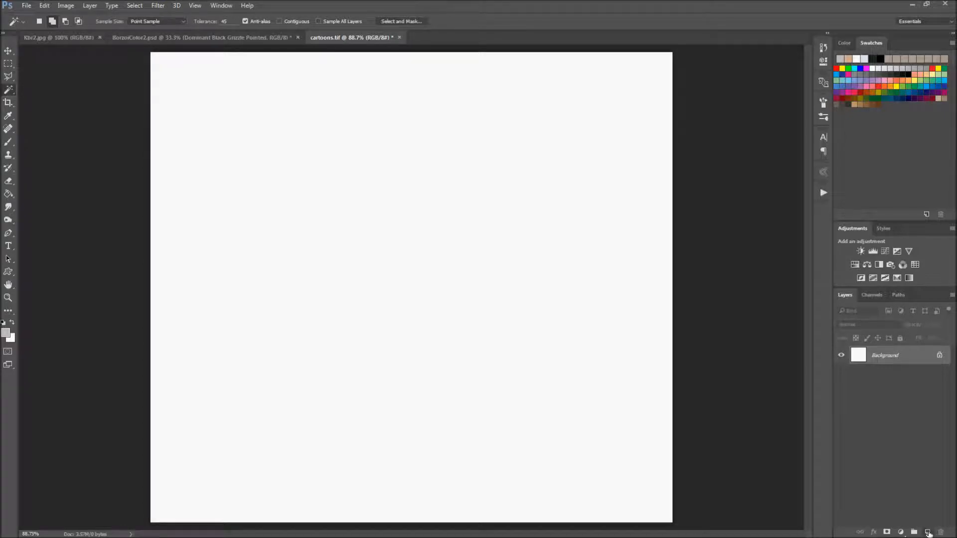
Add a new layer named 'Mask' with a layer mask and make it active
left_click(927, 532)
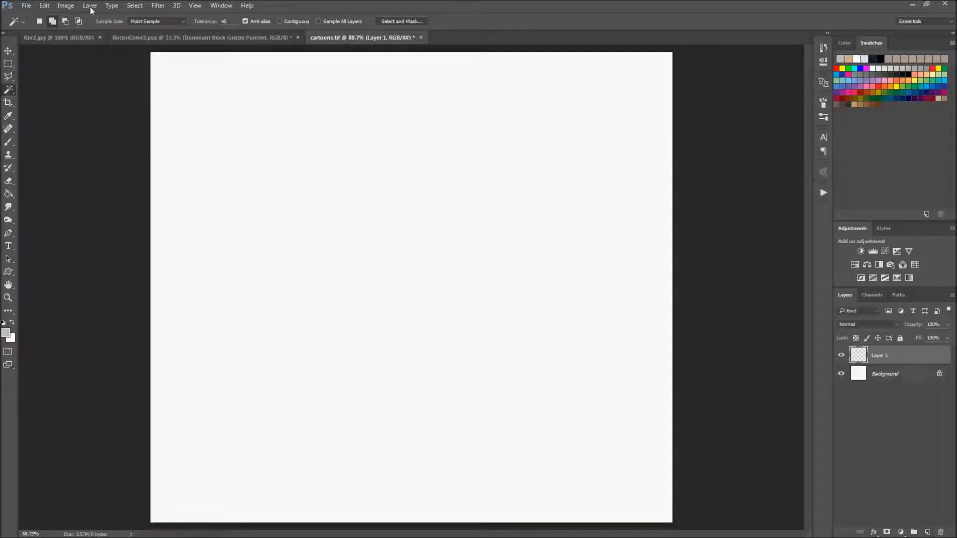
left_click(90, 5)
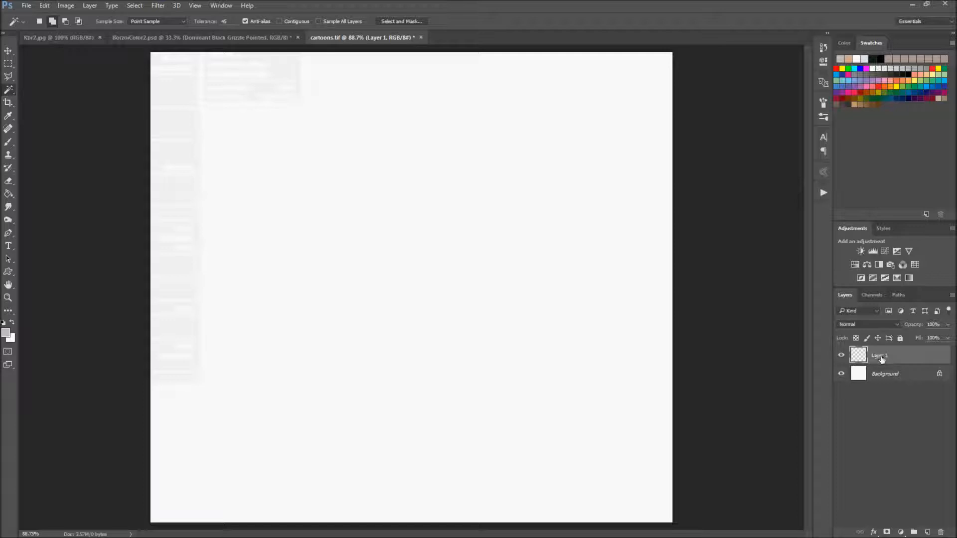
double_click(879, 355)
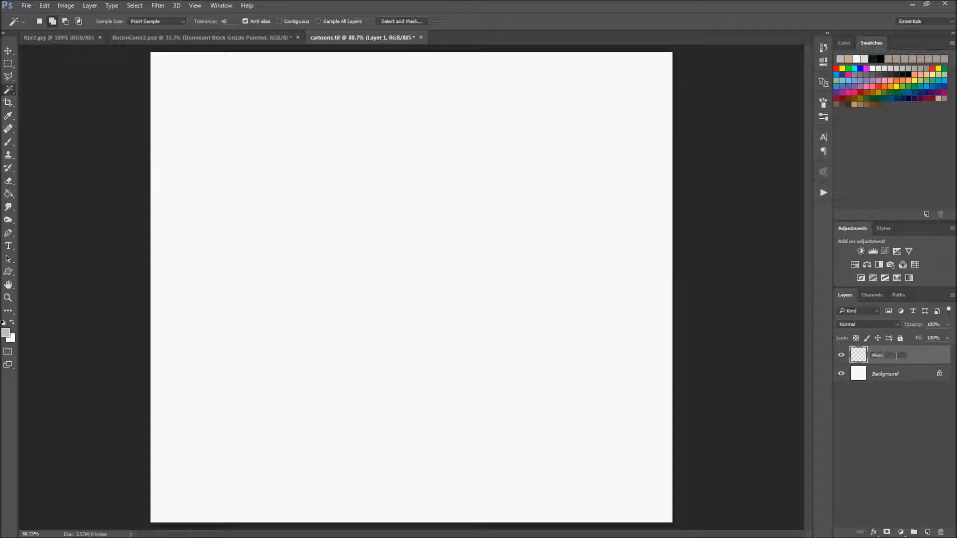
left_click(885, 355)
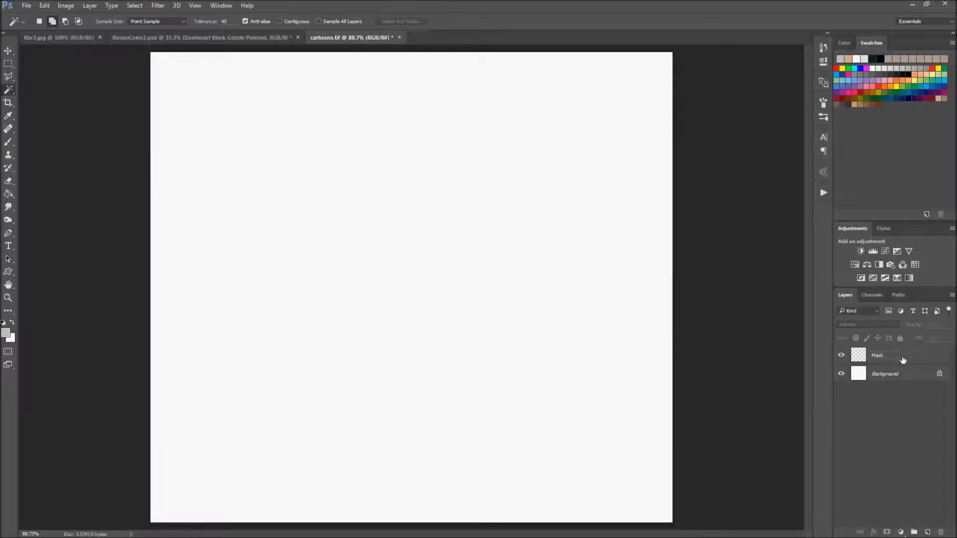
left_click(877, 356)
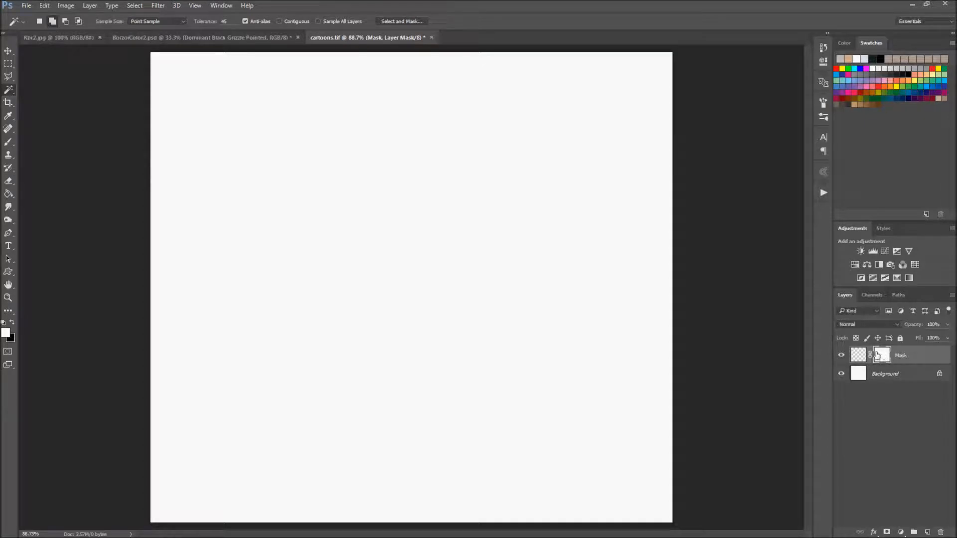
Target the Mask layer mask and make its channel visible in the Channels panel
left_click(882, 356)
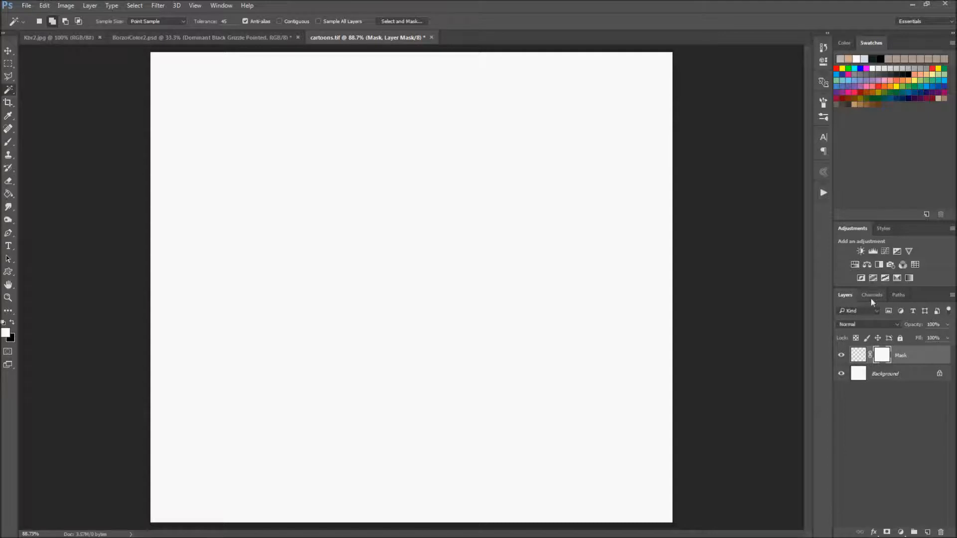
left_click(872, 295)
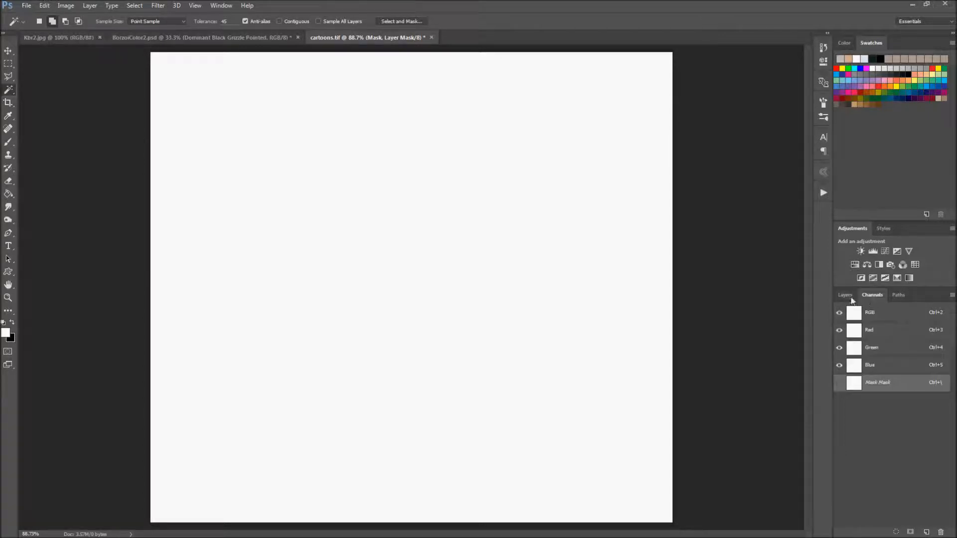
left_click(221, 6)
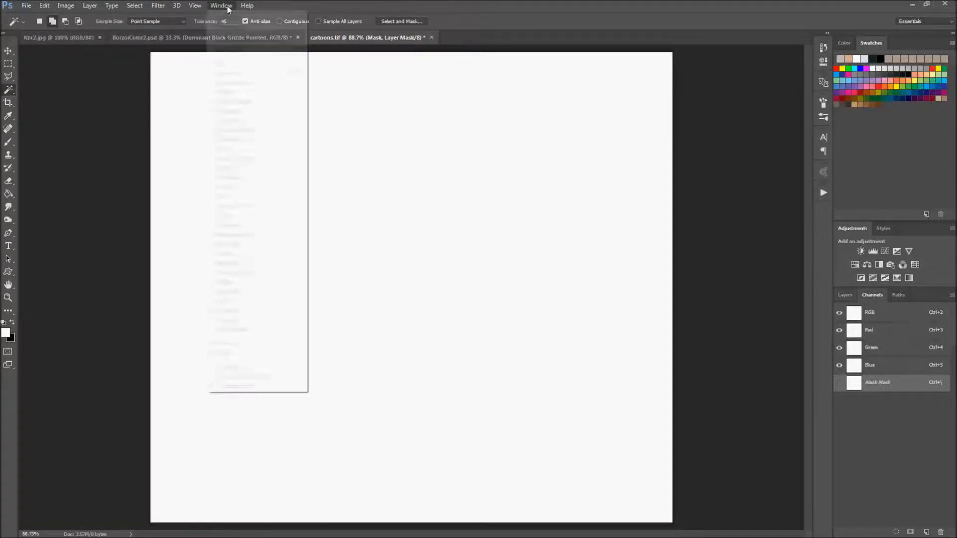
left_click(220, 5)
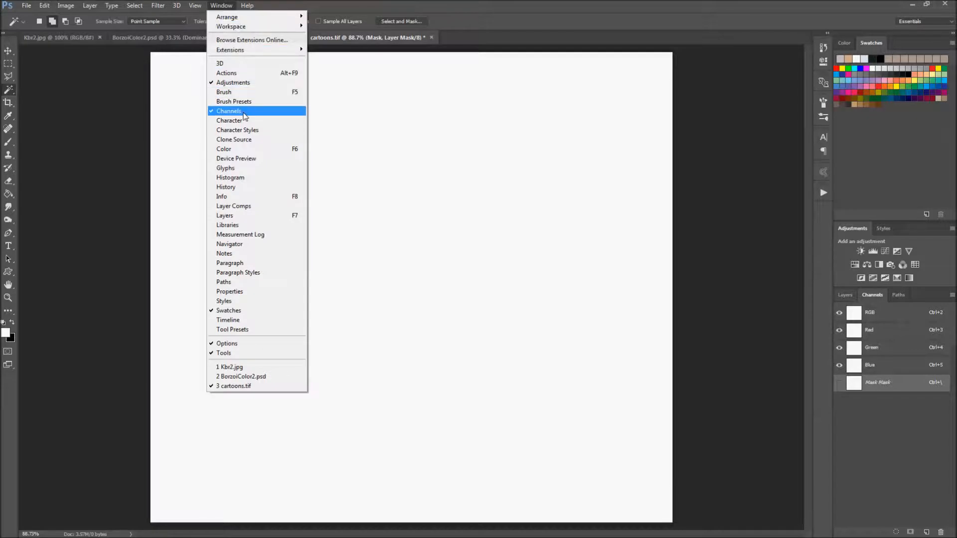
left_click(229, 110)
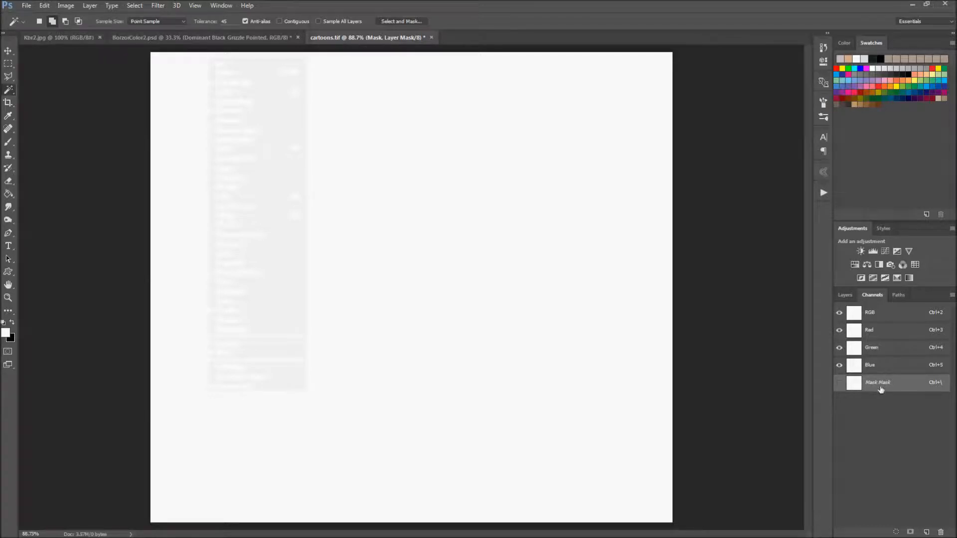
mouse_move(873, 389)
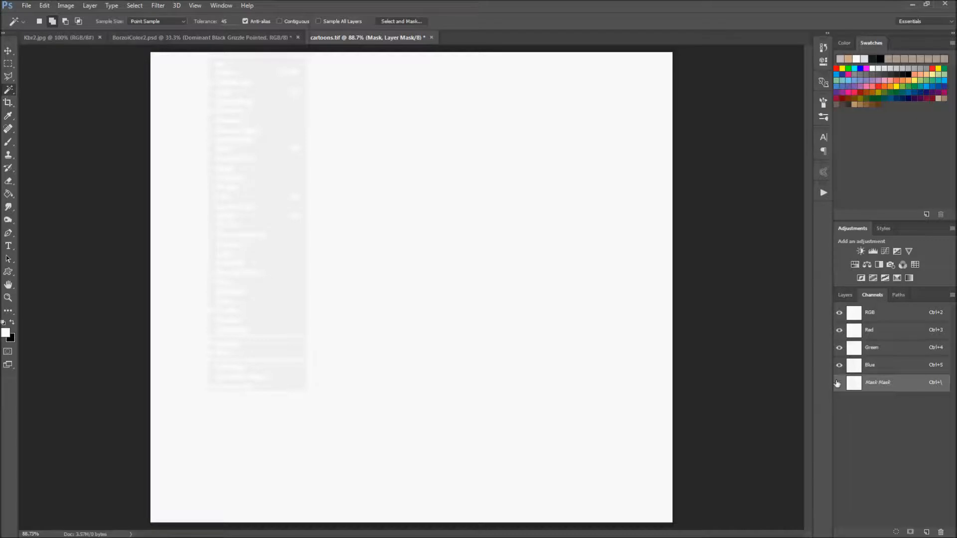
left_click(838, 382)
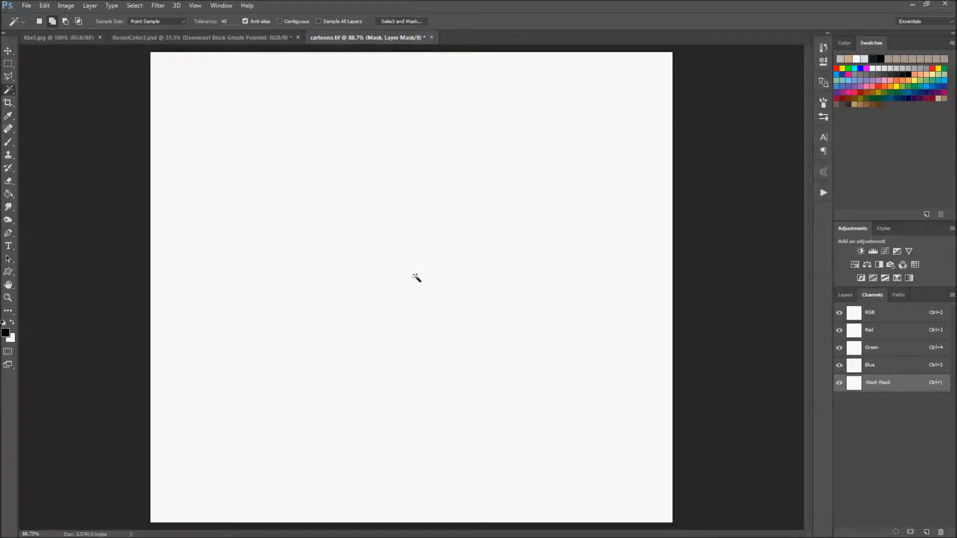
mouse_move(366, 246)
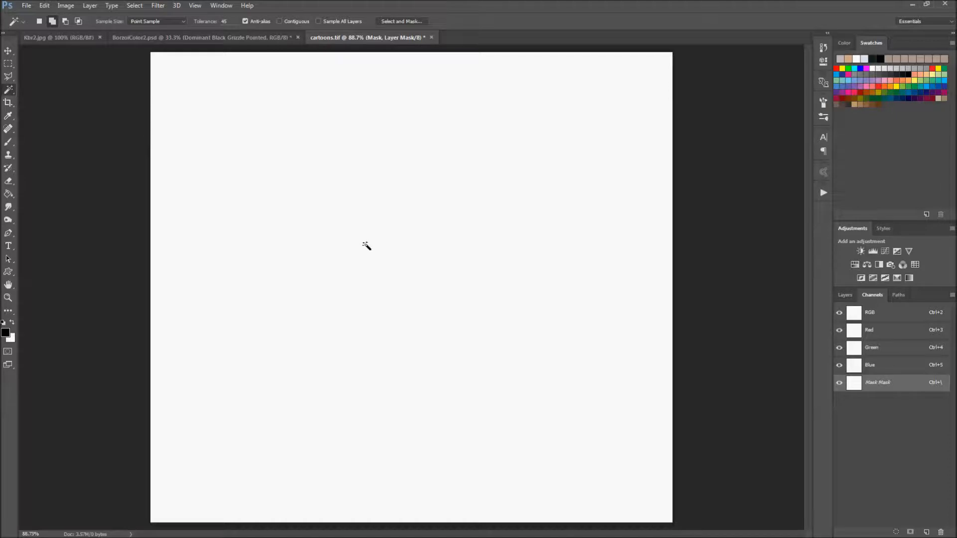
mouse_move(370, 245)
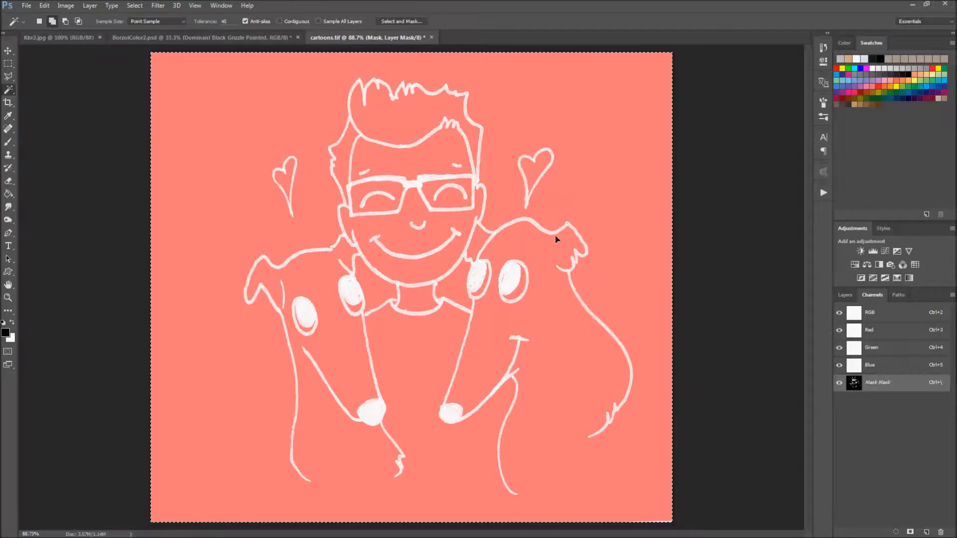
mouse_move(812, 275)
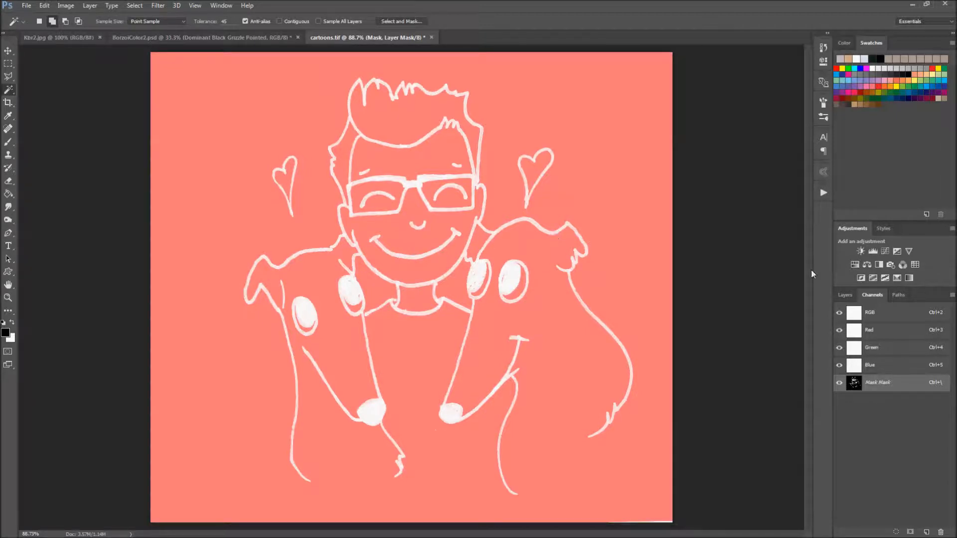
Paste the line art into the mask, then return to the RGB colour channels
left_click(845, 294)
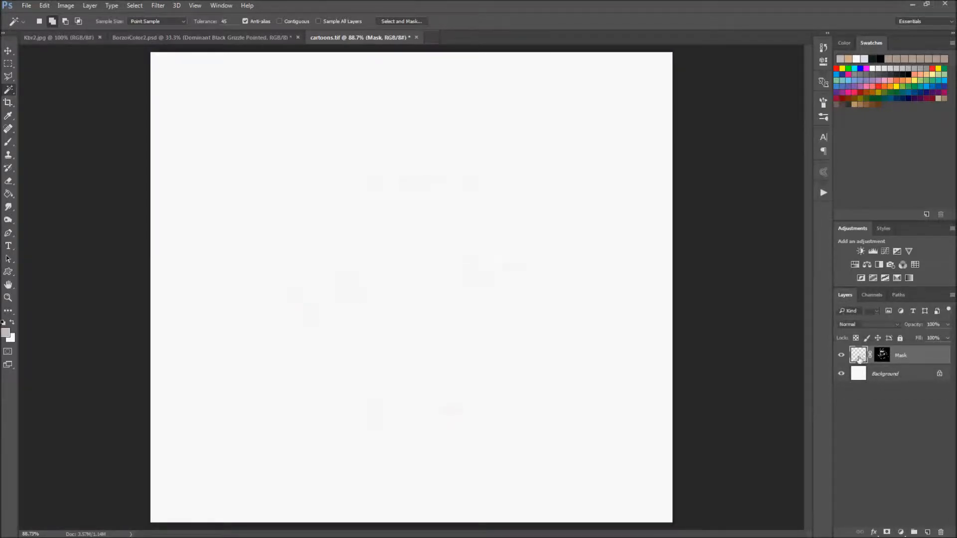
Reset colours to black/white, fill the Mask layer black, and select Background
left_click(858, 355)
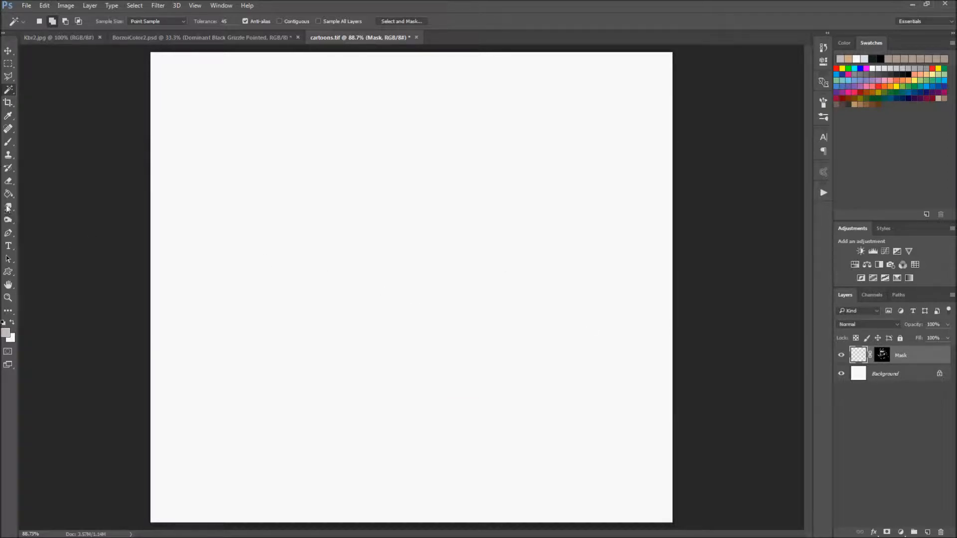
left_click(8, 209)
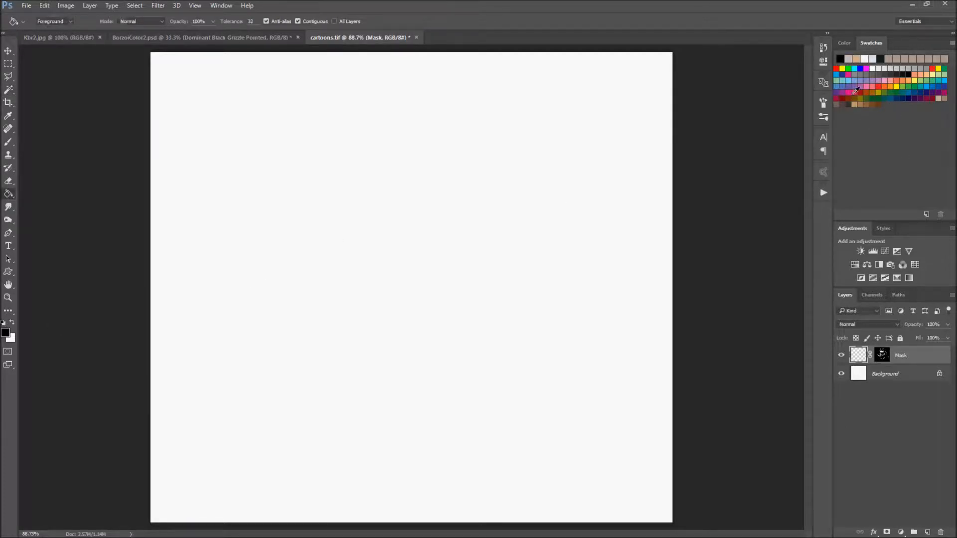
mouse_move(382, 157)
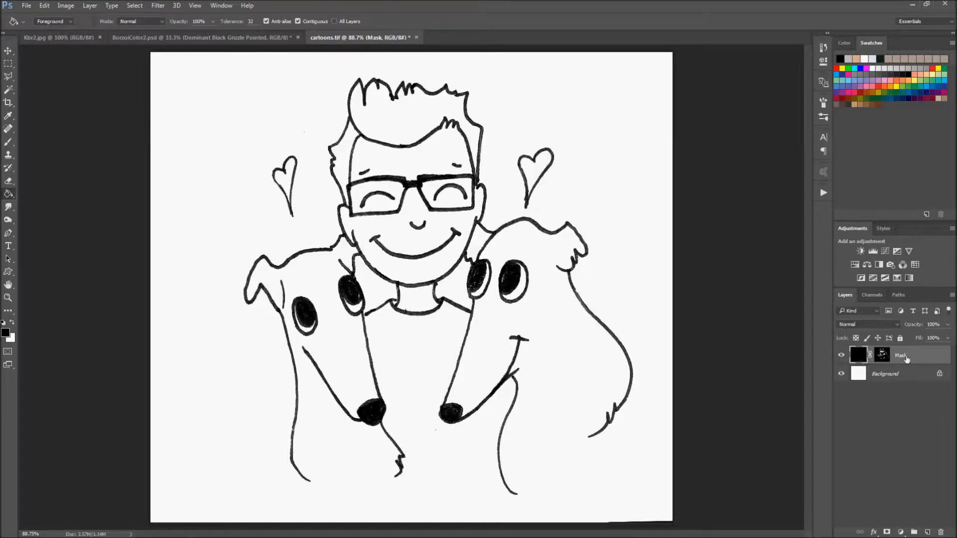
mouse_move(902, 378)
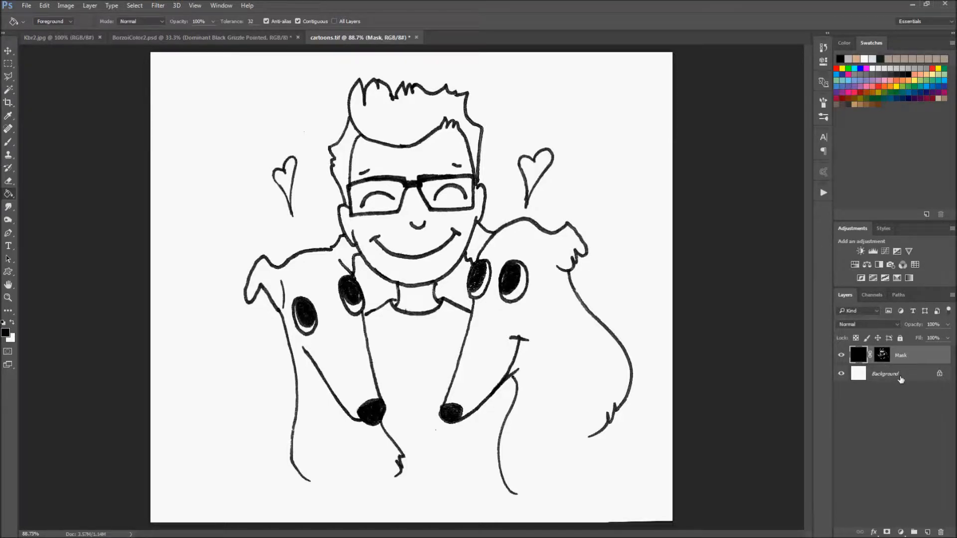
left_click(885, 374)
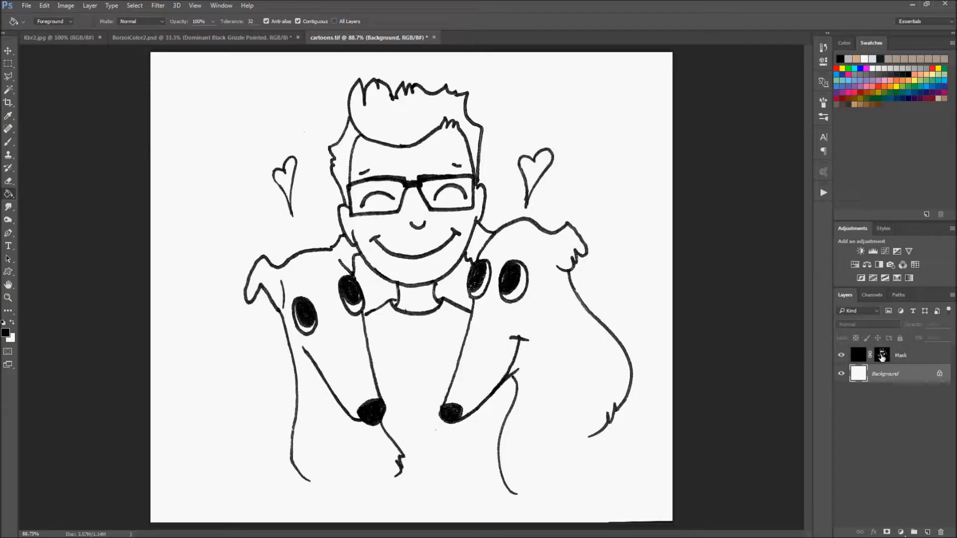
mouse_move(924, 488)
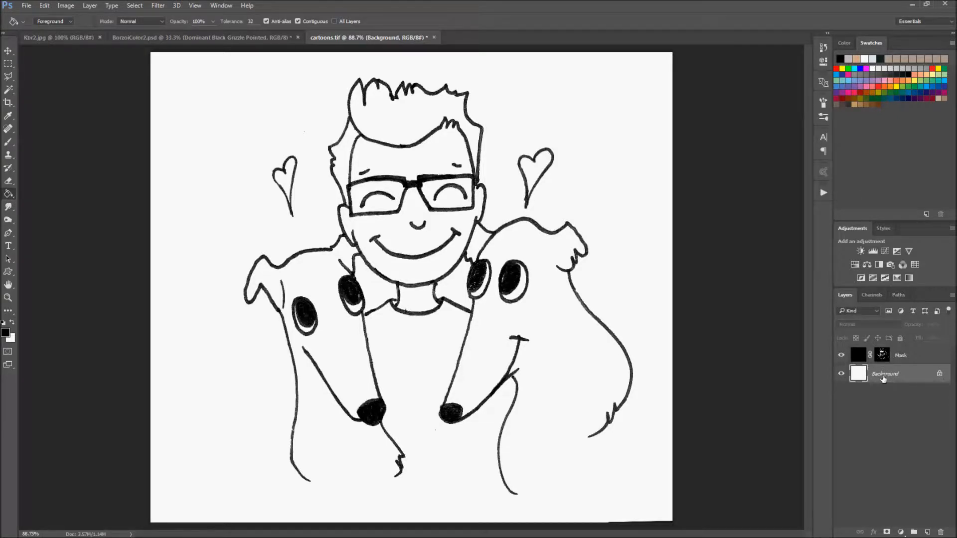
mouse_move(888, 381)
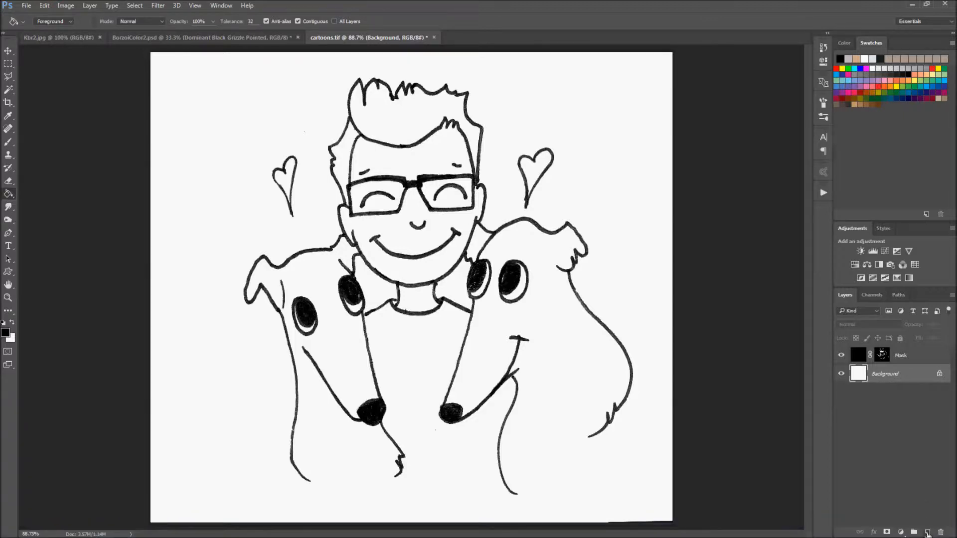
Add a layer named 'line art' above Background and merge Mask down into it
left_click(927, 533)
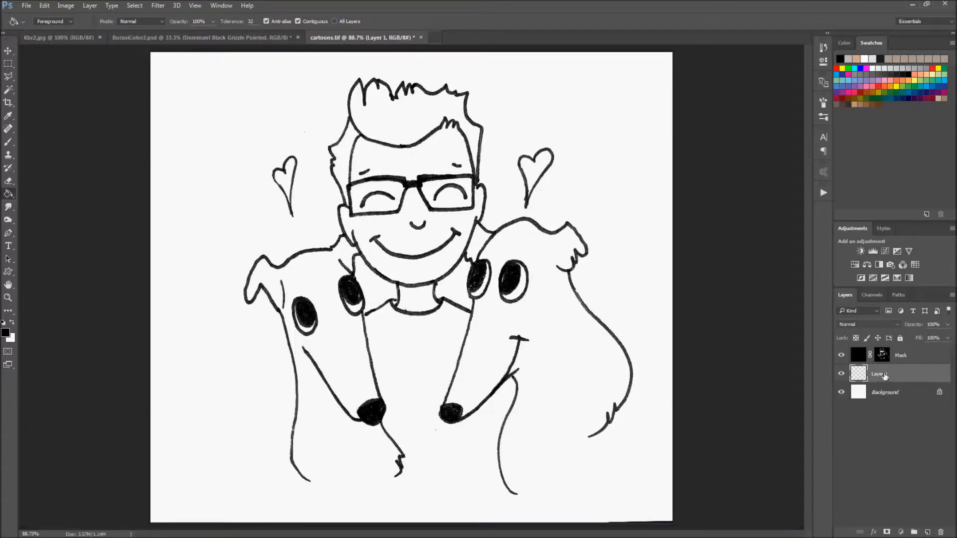
double_click(879, 374)
type("line art")
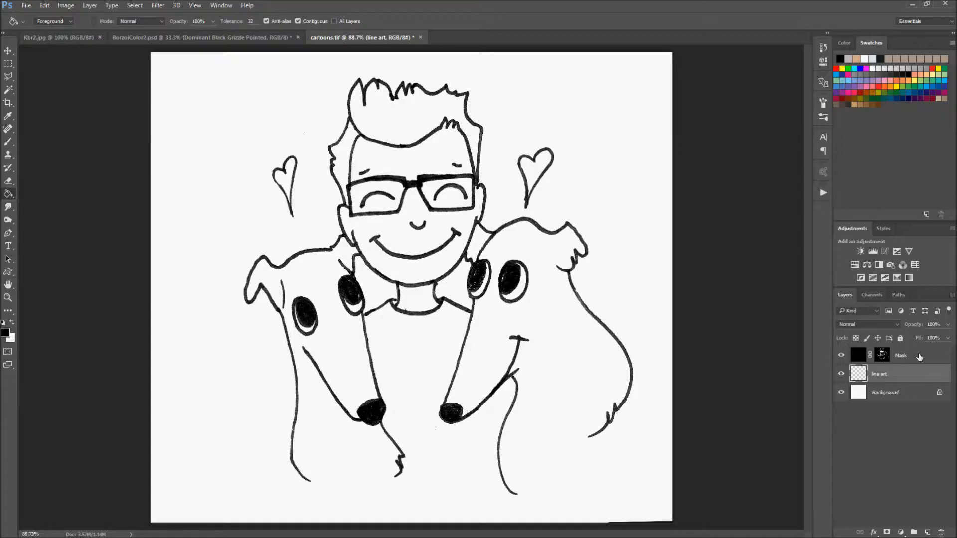
left_click(859, 354)
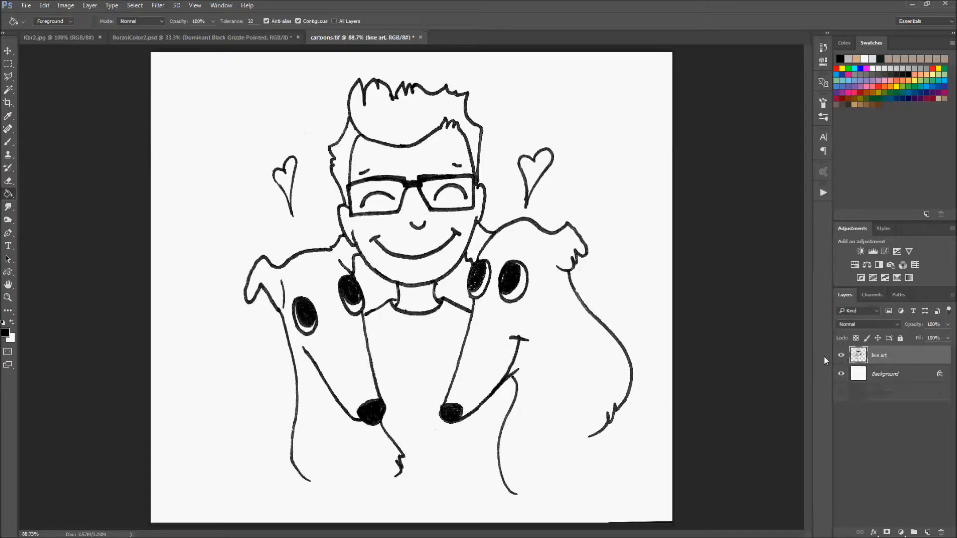
left_click(841, 355)
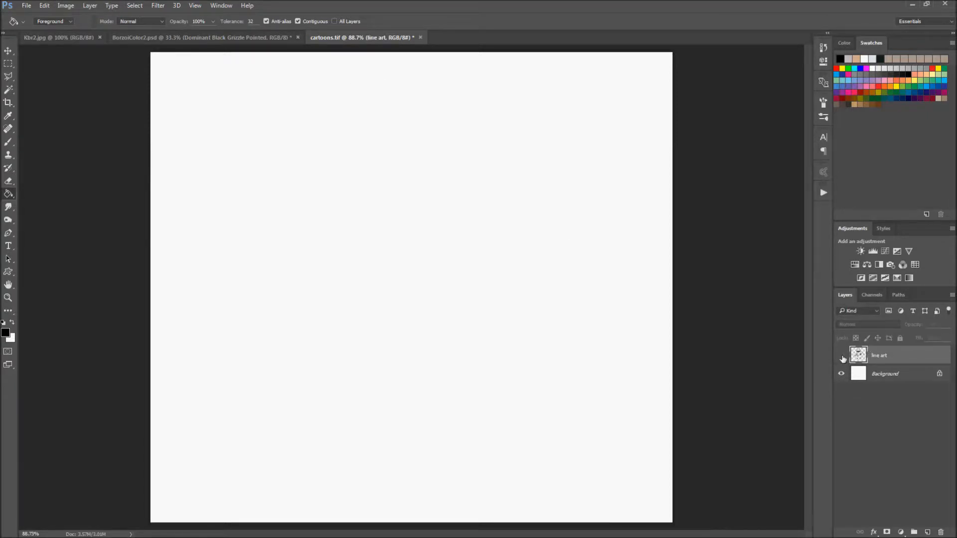
left_click(842, 355)
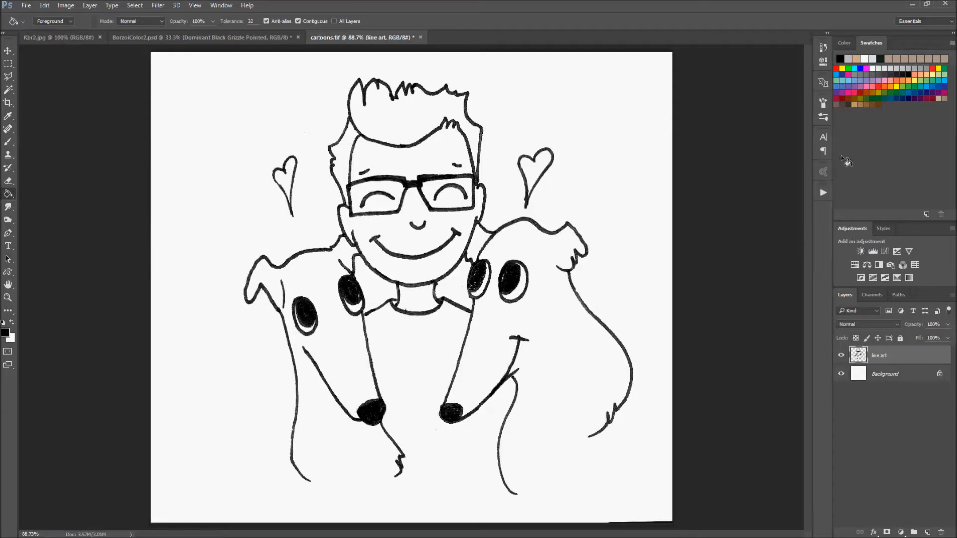
mouse_move(128, 4)
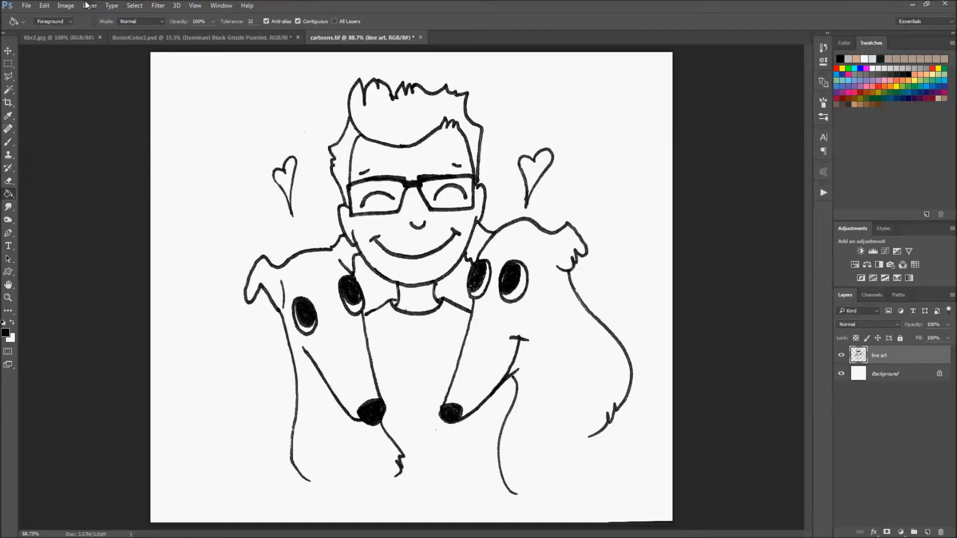
left_click(90, 5)
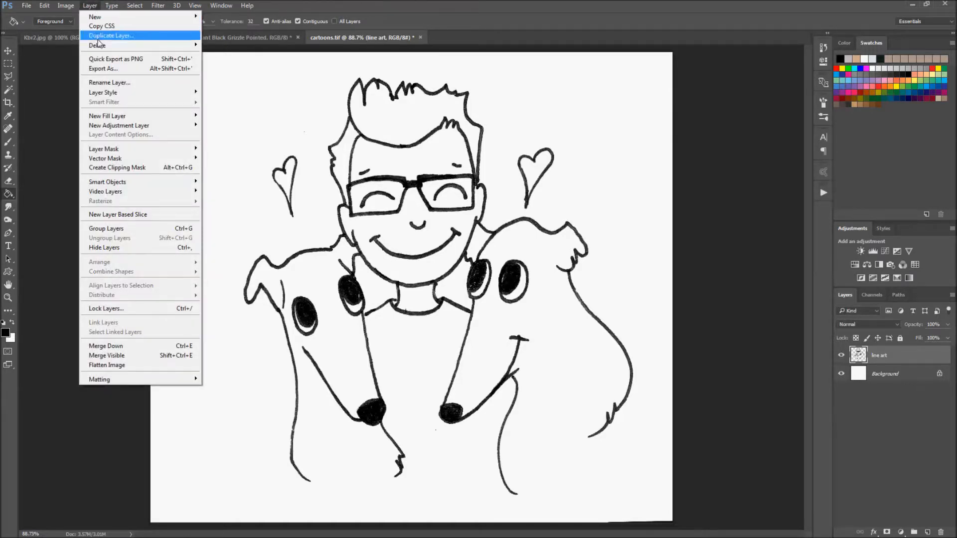
mouse_move(105, 346)
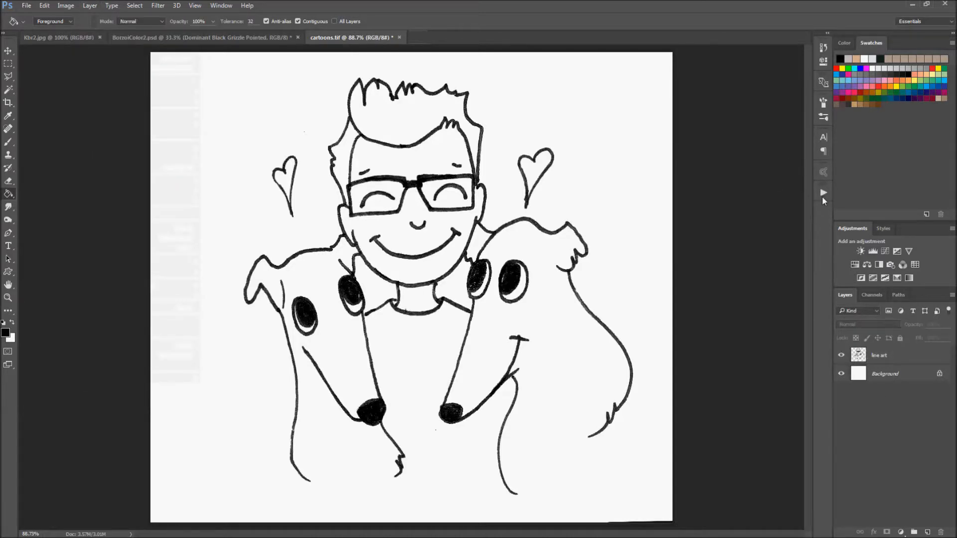
Stop recording the action and revert to the original History snapshot
left_click(824, 192)
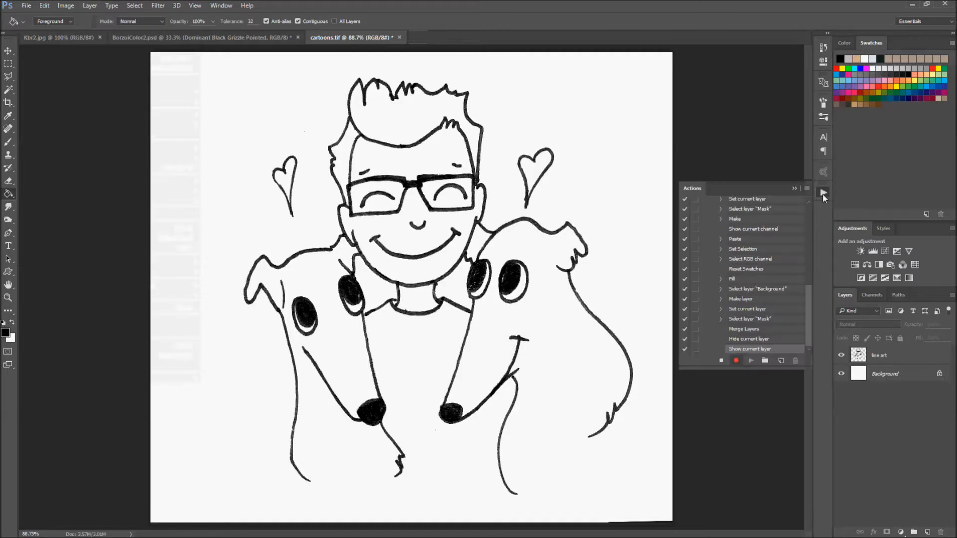
mouse_move(748, 342)
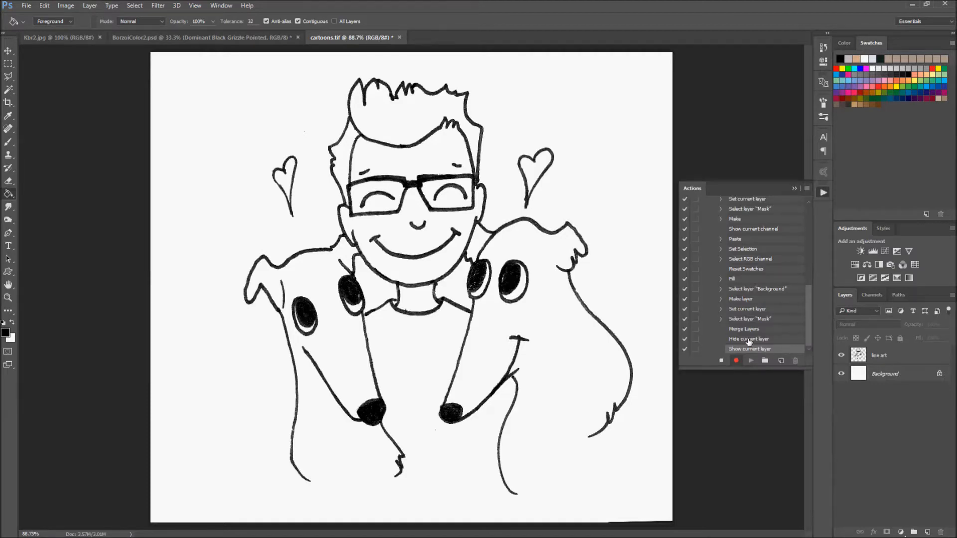
left_click(735, 360)
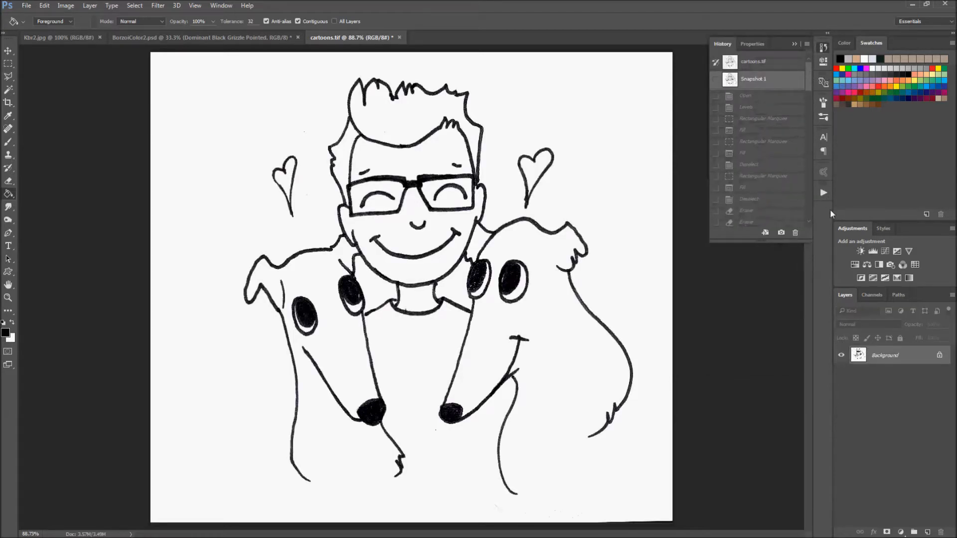
Play the 'Line Art Layer' action from the Actions panel
left_click(823, 192)
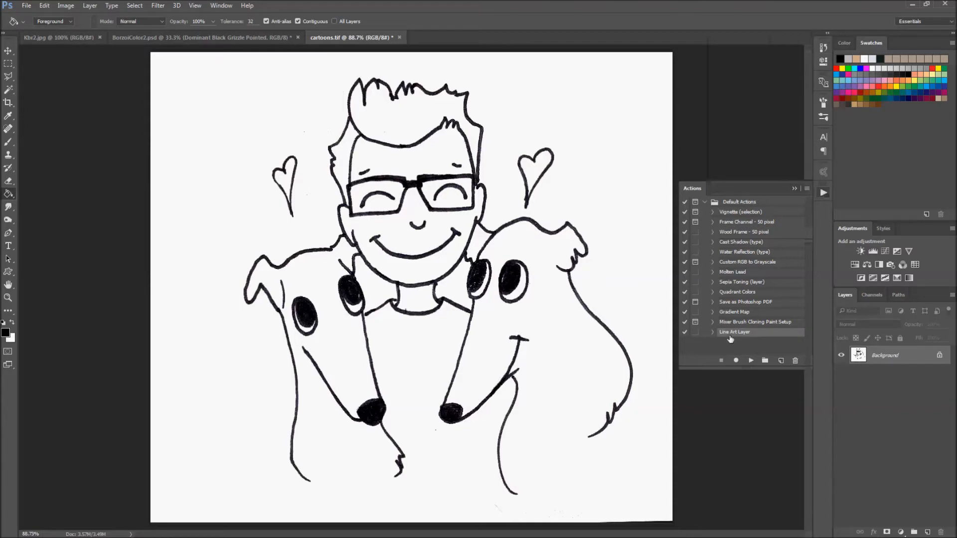
mouse_move(537, 278)
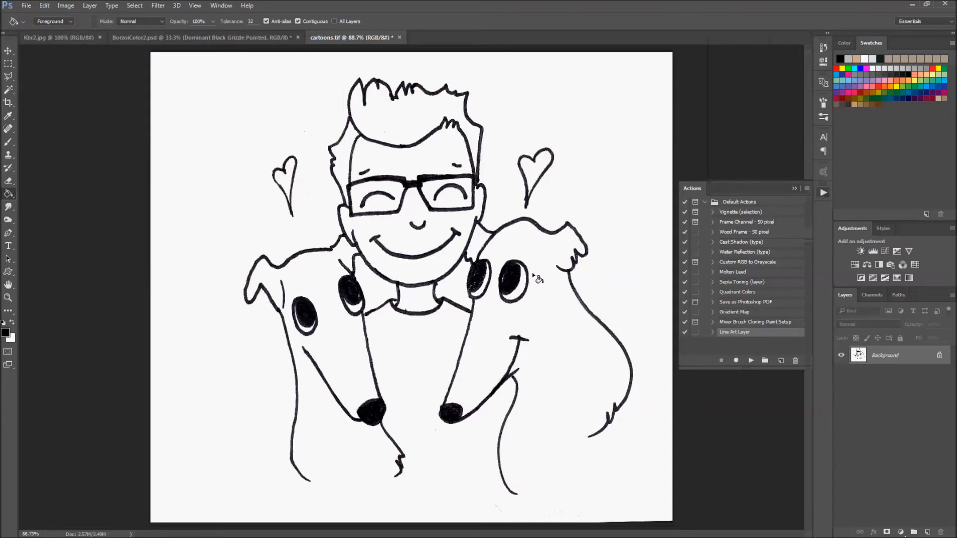
mouse_move(747, 334)
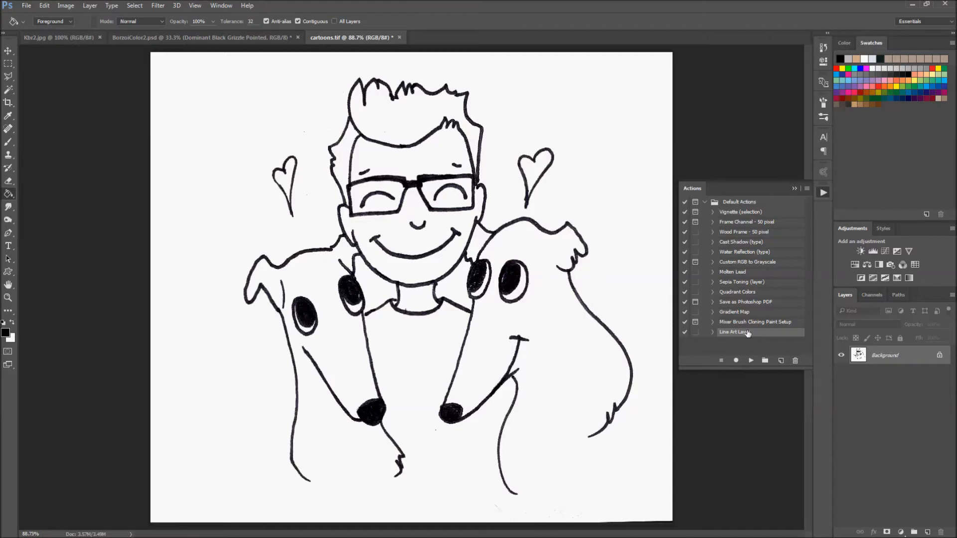
mouse_move(742, 334)
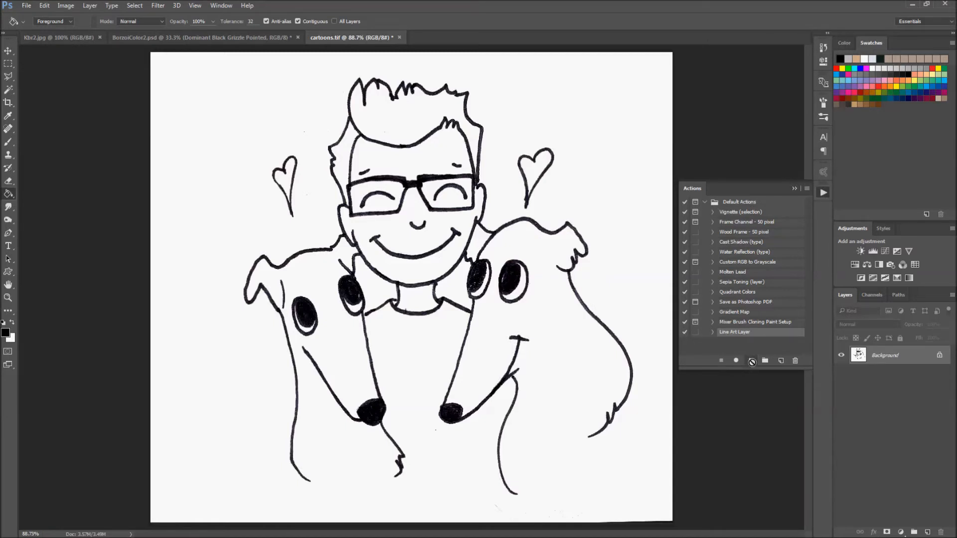
left_click(735, 359)
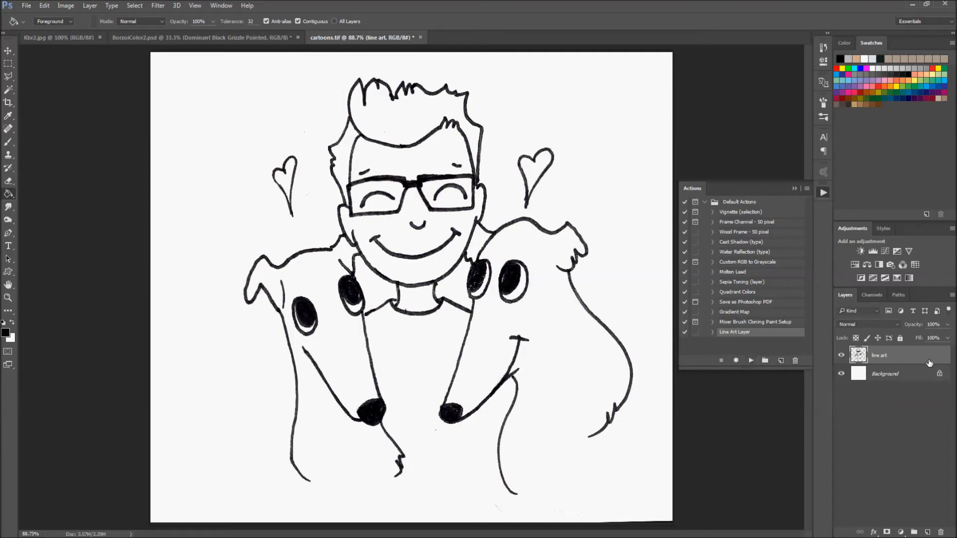
mouse_move(776, 455)
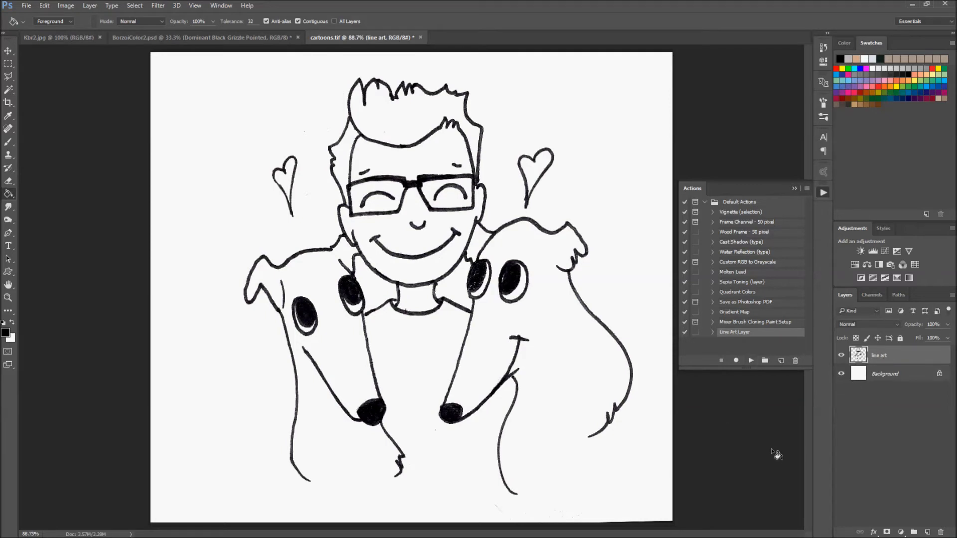